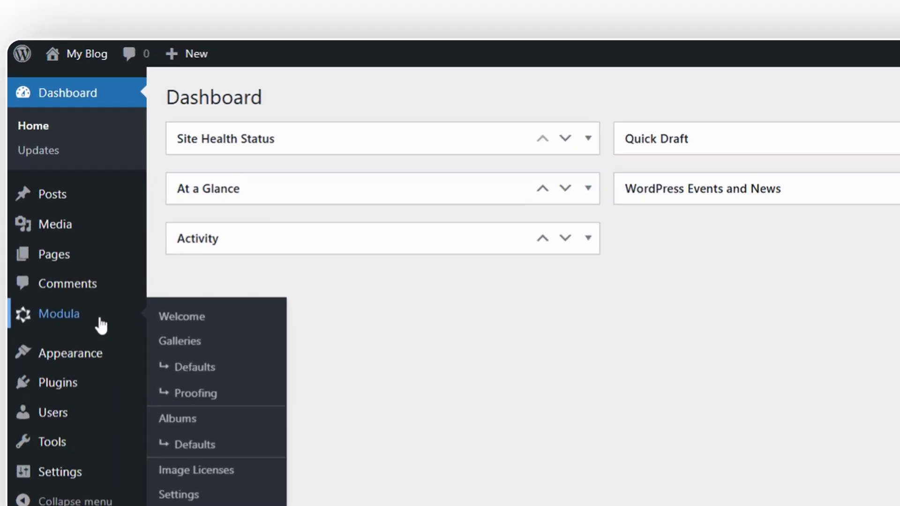
- Show the Modula Galleries list, currently empty
click(179, 341)
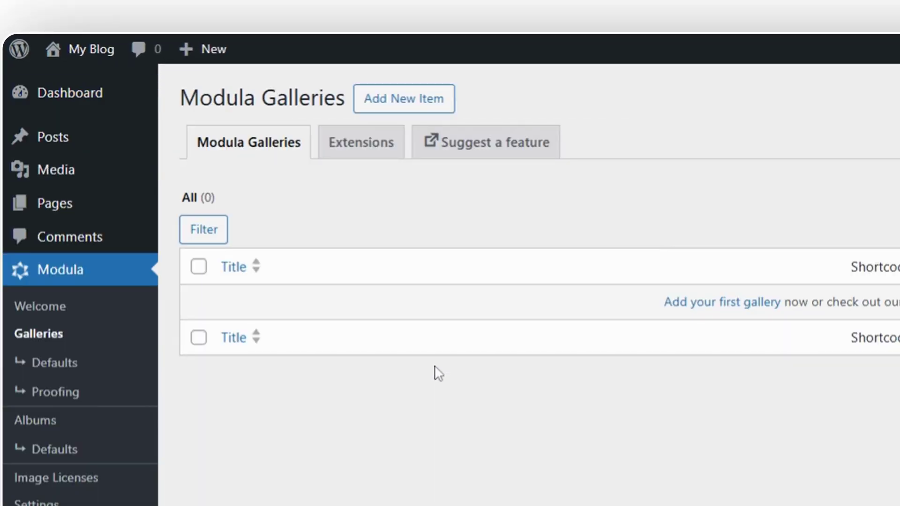
mouse_move(442, 155)
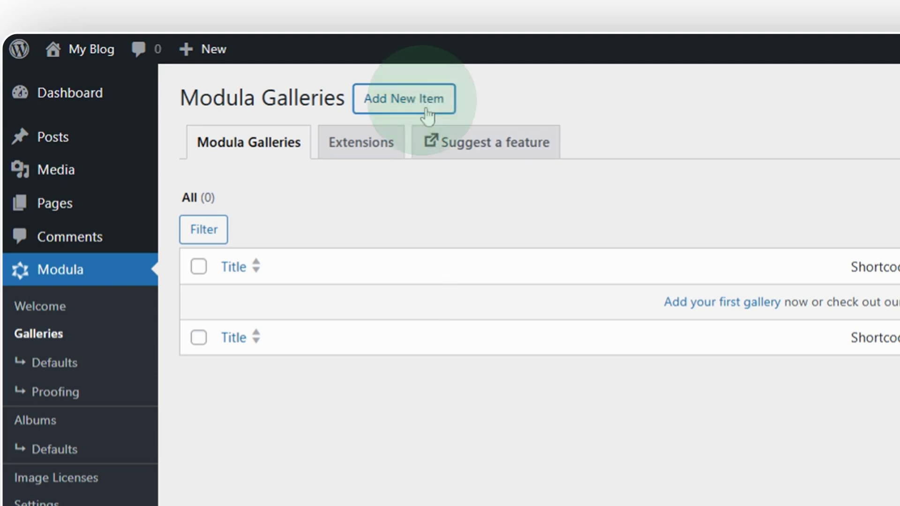
- Create a new Modula gallery titled 'My First Gallery' and reach its Gallery section
click(403, 98)
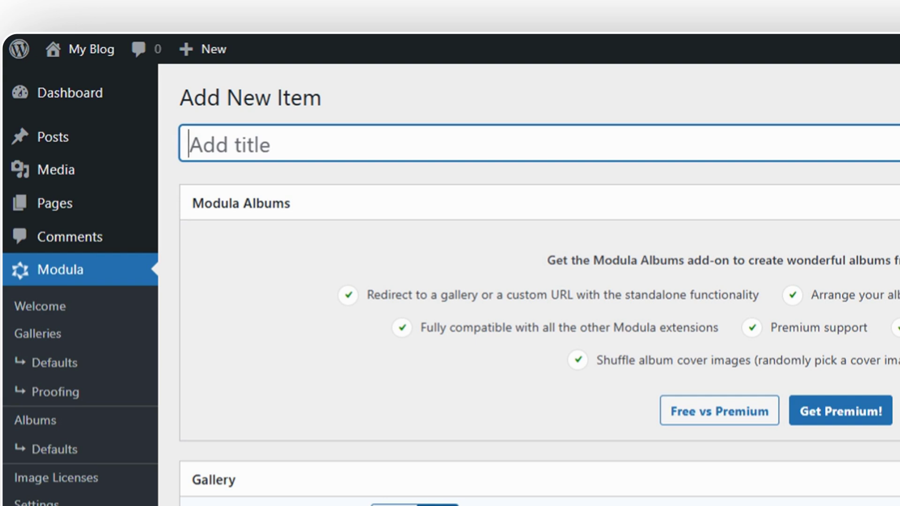
text(My First Gallery)
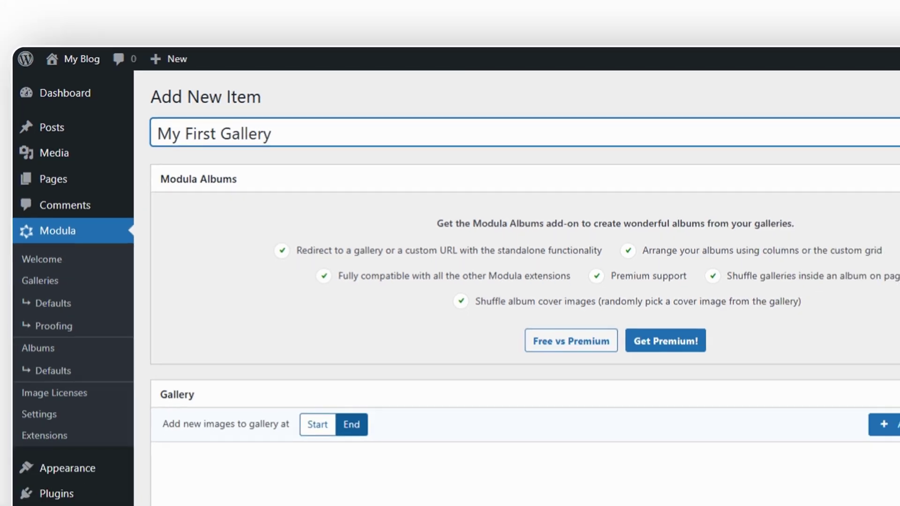
scroll(down, 3)
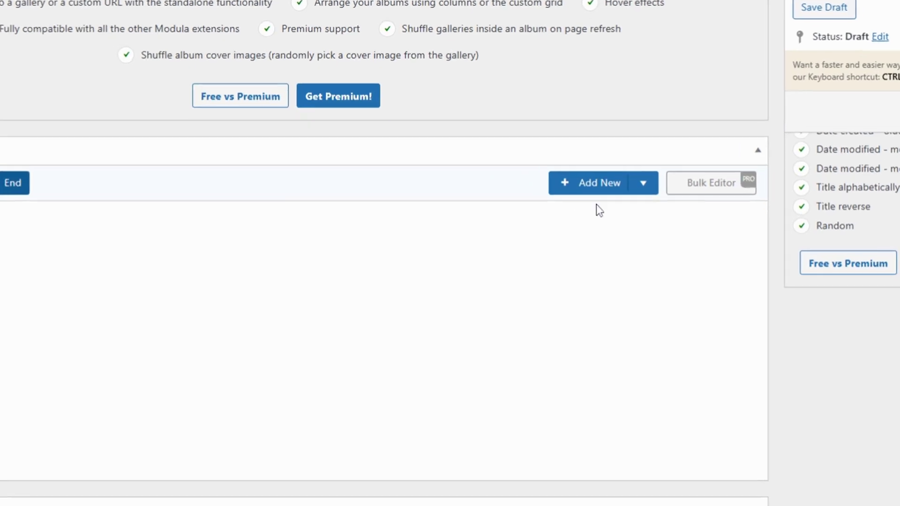
- Choose From Library under Add New to bring up the media picker
click(602, 183)
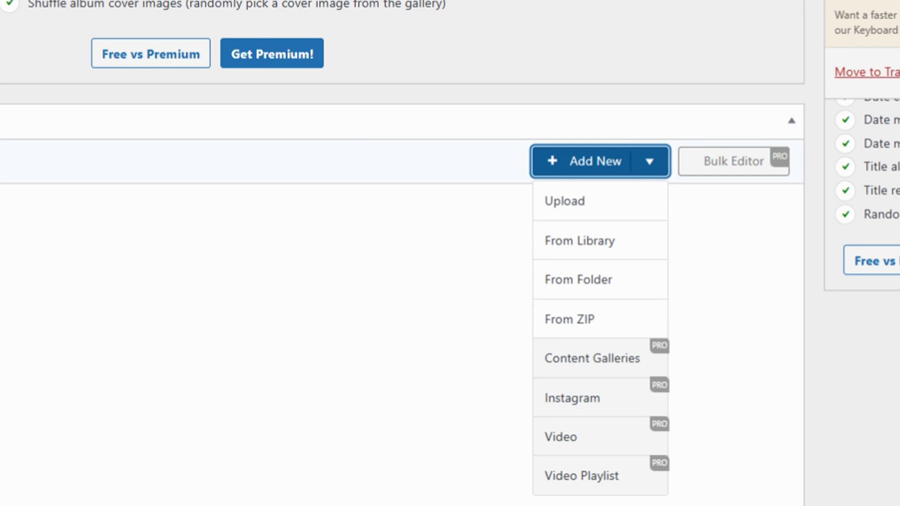
mouse_move(611, 227)
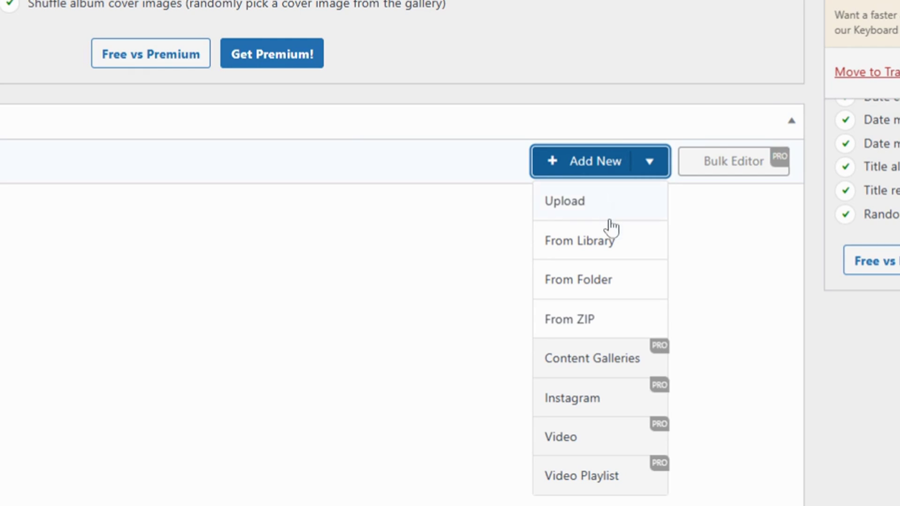
click(580, 241)
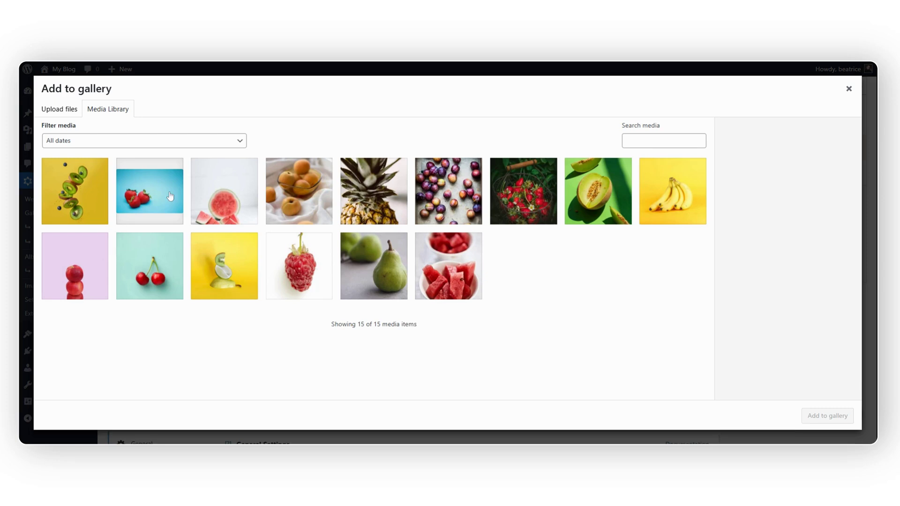
- Select all fruit images, kiwi slices through watermelon bowls, and add them to the gallery
click(74, 190)
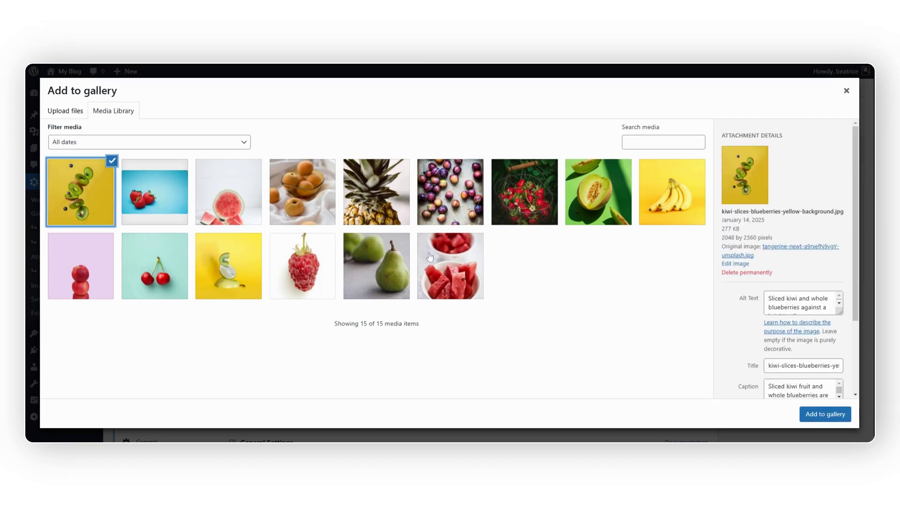
click(449, 265)
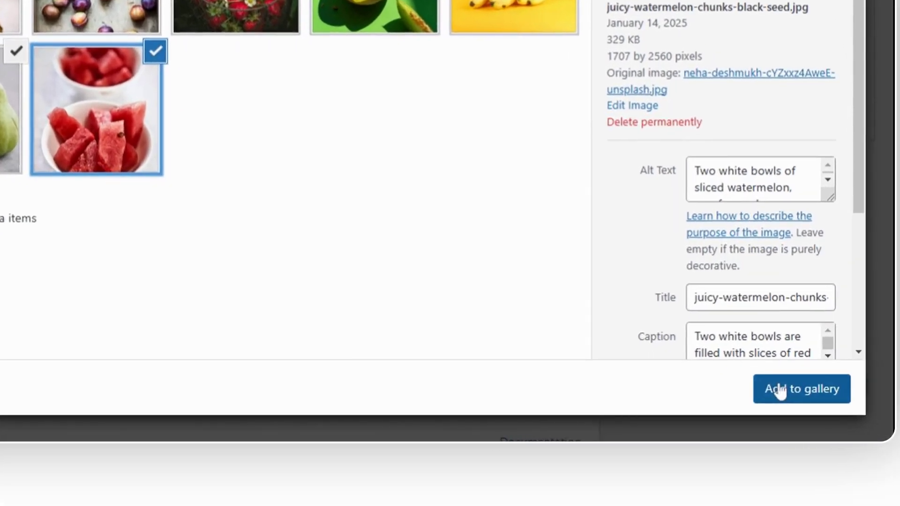
click(800, 388)
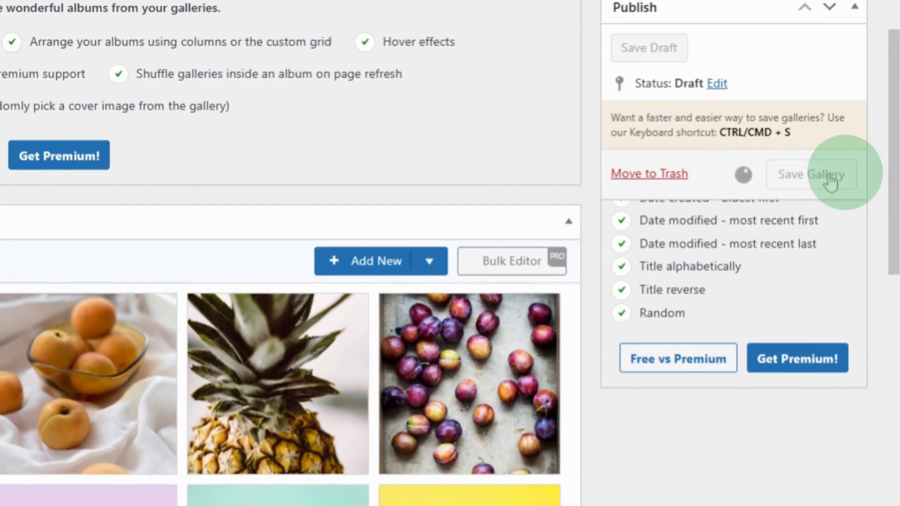
- Save the gallery so it publishes with shortcode [modula id="45908"]
click(811, 174)
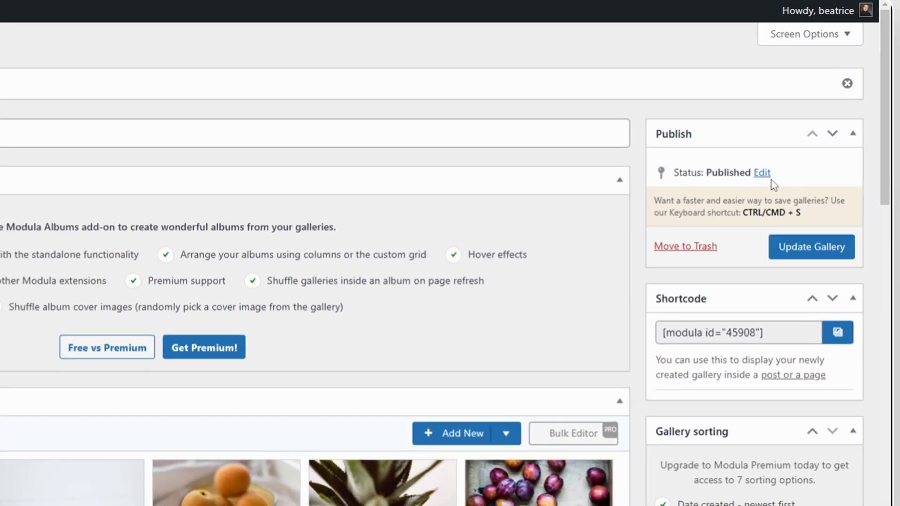